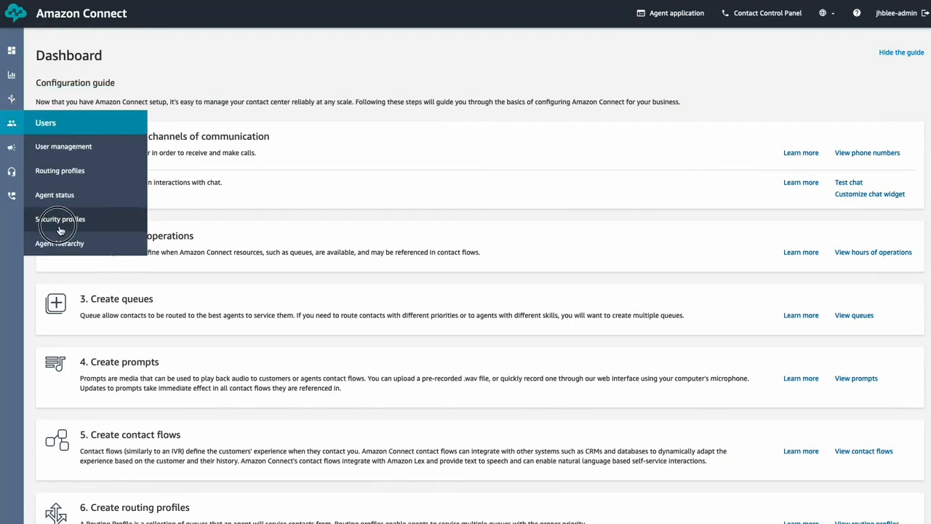
Step: Grant the Admin security profile All Contact flow modules permissions and save it
{"action": "left_click", "coordinate": [61, 219]}
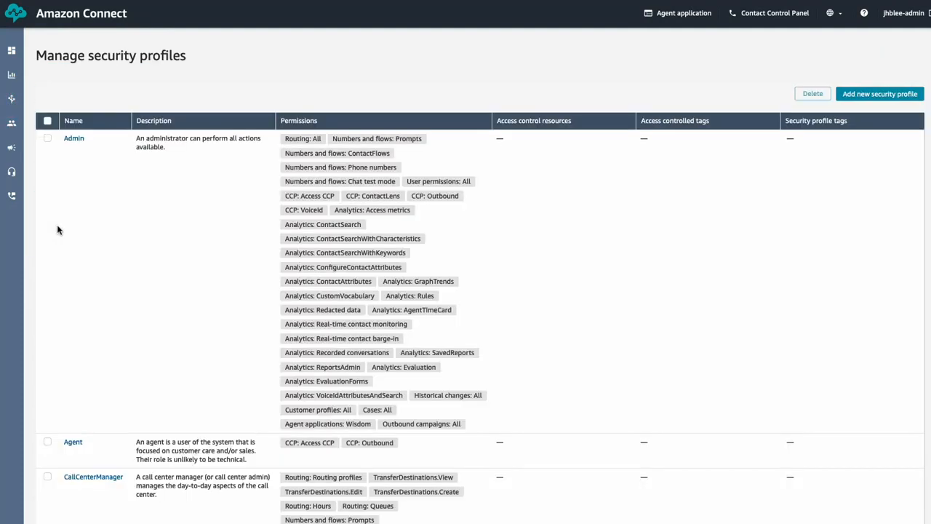
{"action": "mouse_move", "coordinate": [75, 143]}
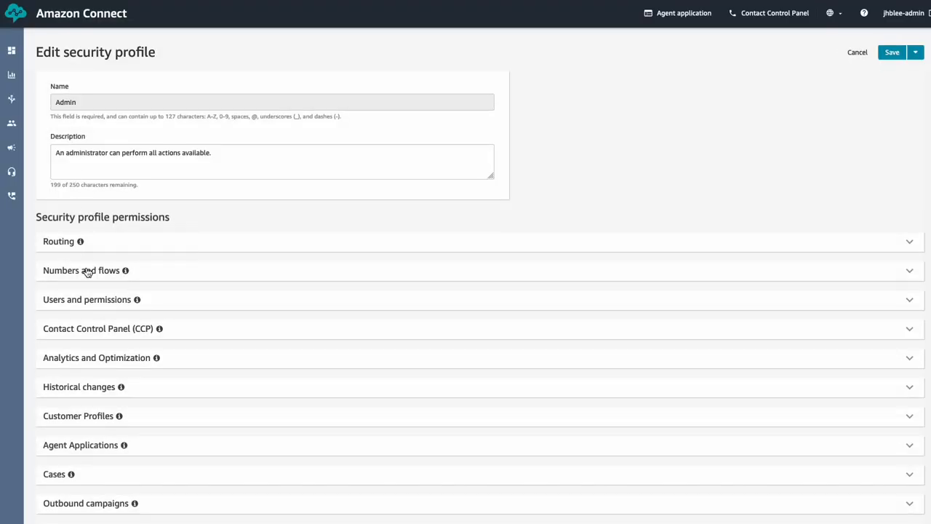
{"action": "left_click", "coordinate": [81, 270]}
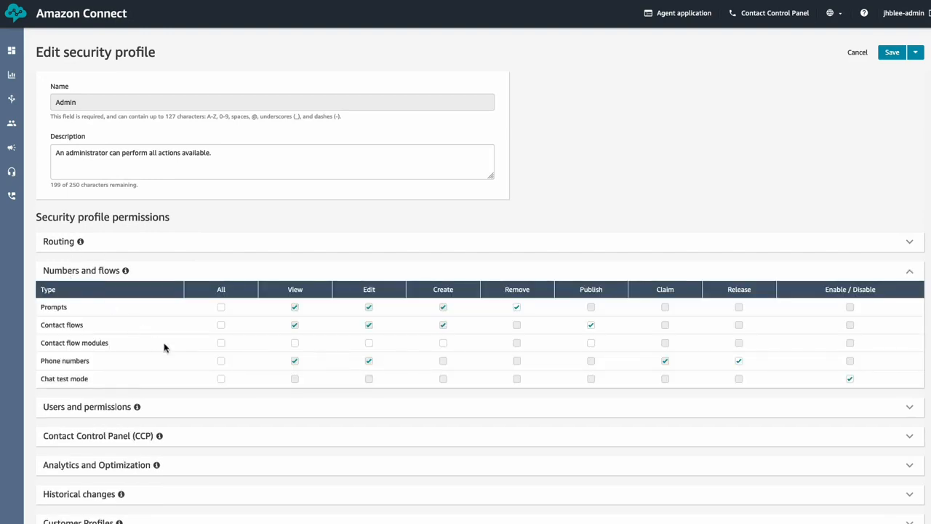
{"action": "left_click", "coordinate": [220, 342]}
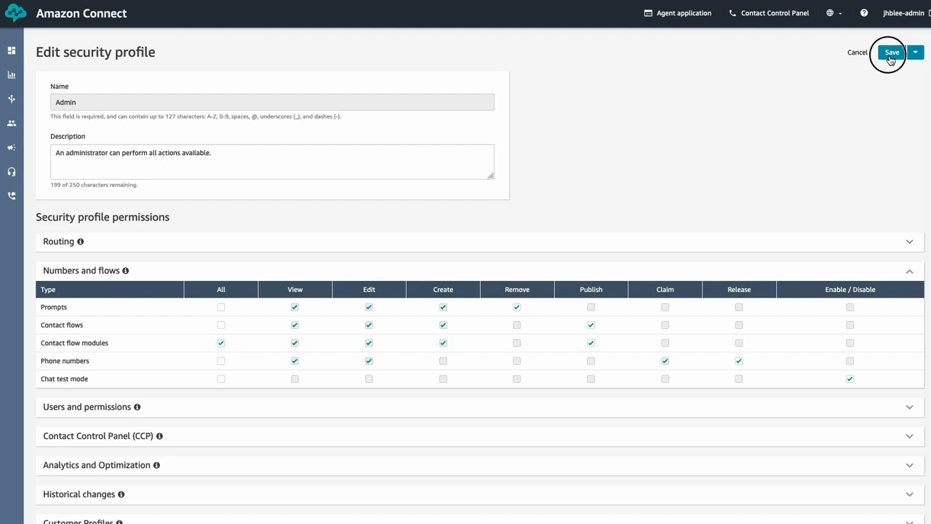
{"action": "left_click", "coordinate": [892, 51]}
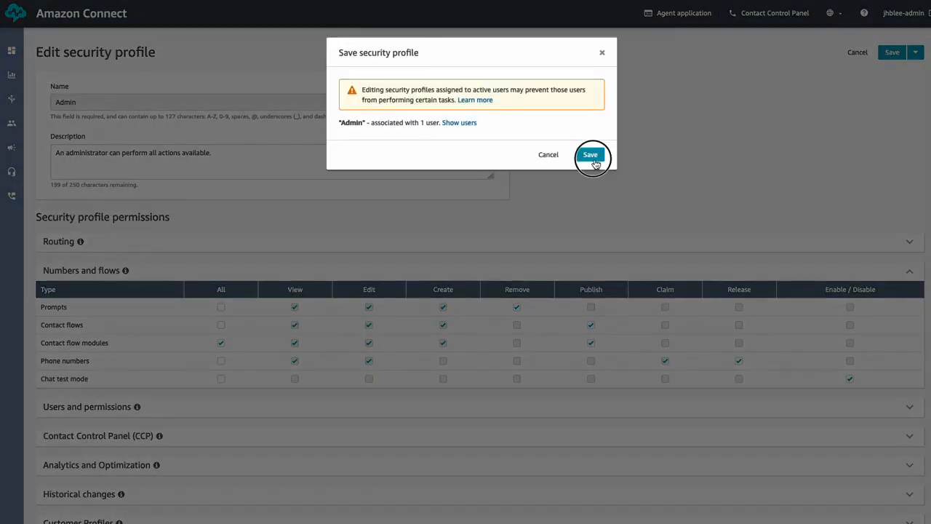
{"action": "left_click", "coordinate": [590, 154]}
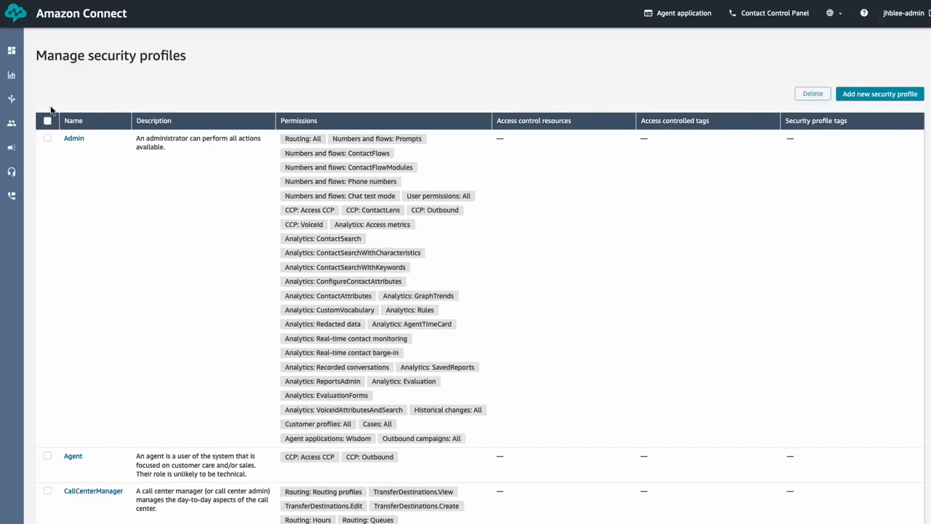
Step: Create a flow module named 'Sample Flow Module' with a Play prompt block on its canvas
{"action": "left_click", "coordinate": [11, 98]}
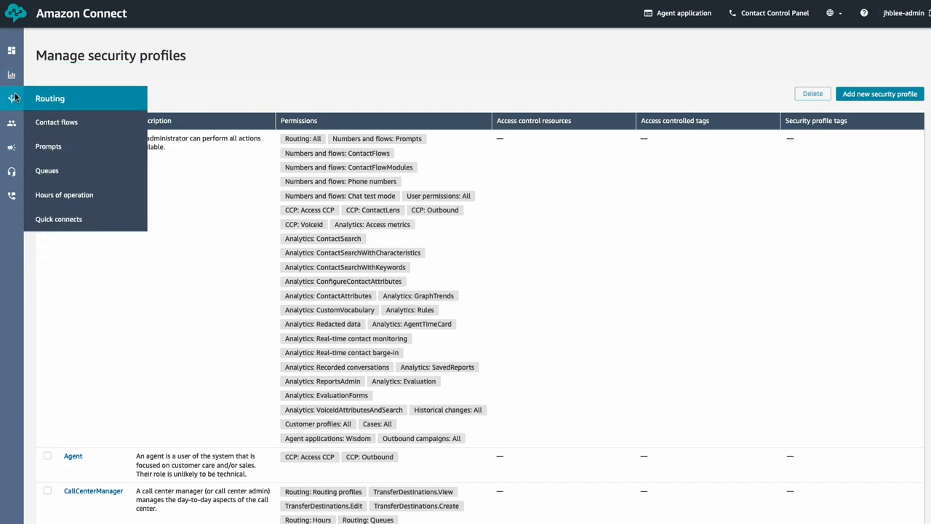
{"action": "left_click", "coordinate": [56, 121]}
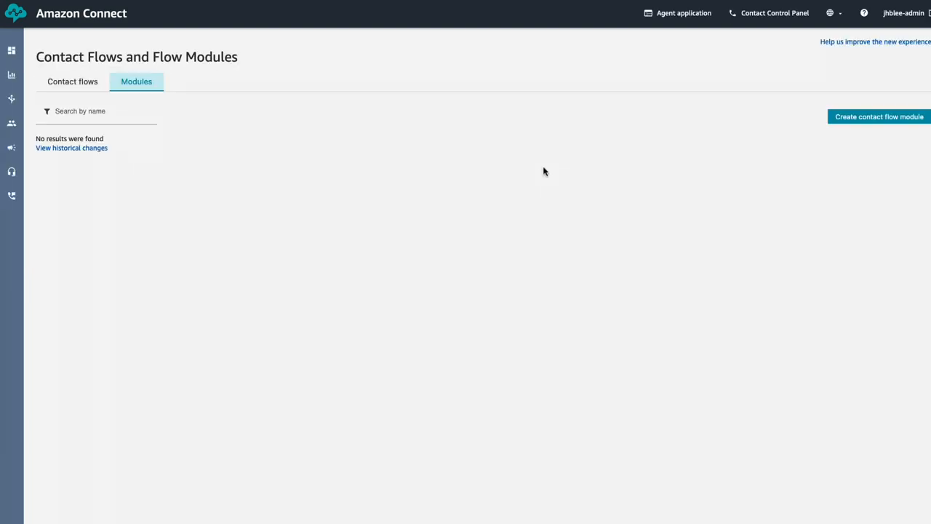
{"action": "left_click", "coordinate": [878, 116]}
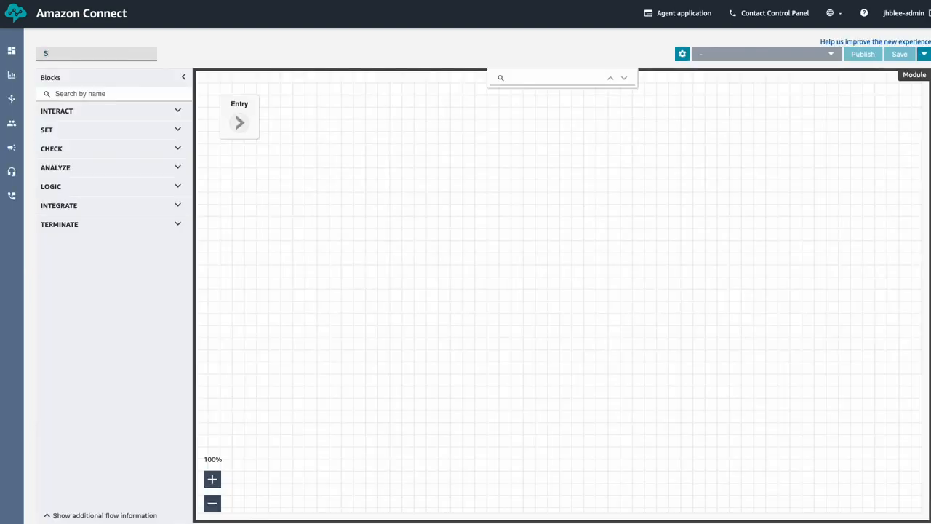
{"action": "type", "text": "ample Flow Module"}
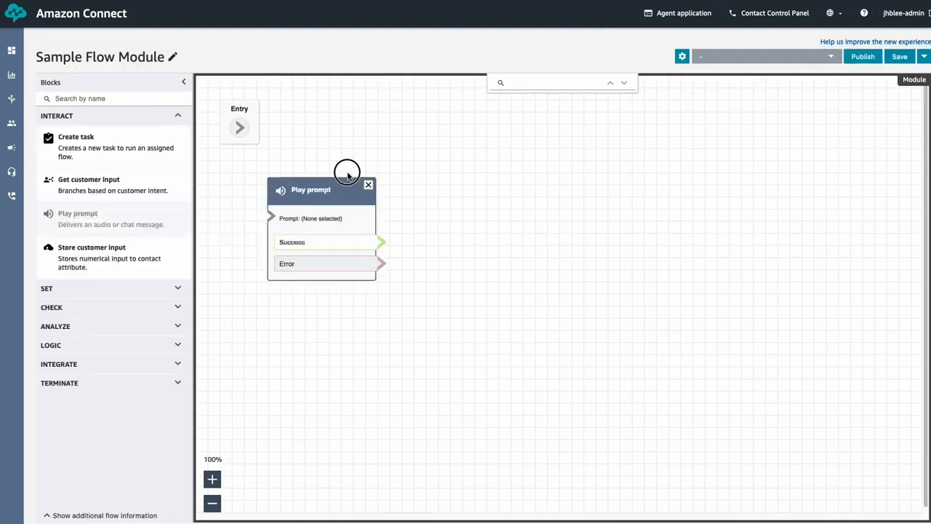
{"action": "left_click_drag", "start_coordinate": [322, 189], "coordinate": [402, 142]}
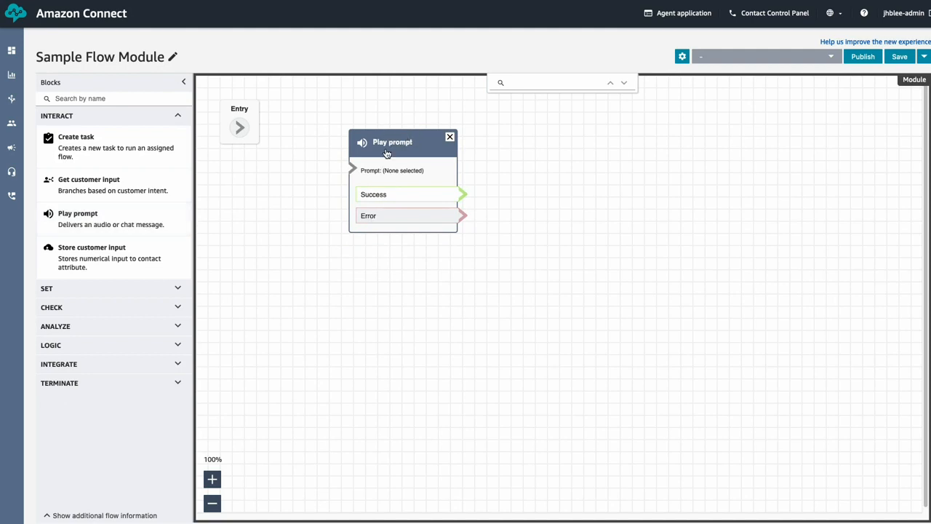
Step: Set the Play prompt block's text-to-speech to 'This is a sample flow module.'
{"action": "left_click", "coordinate": [393, 142]}
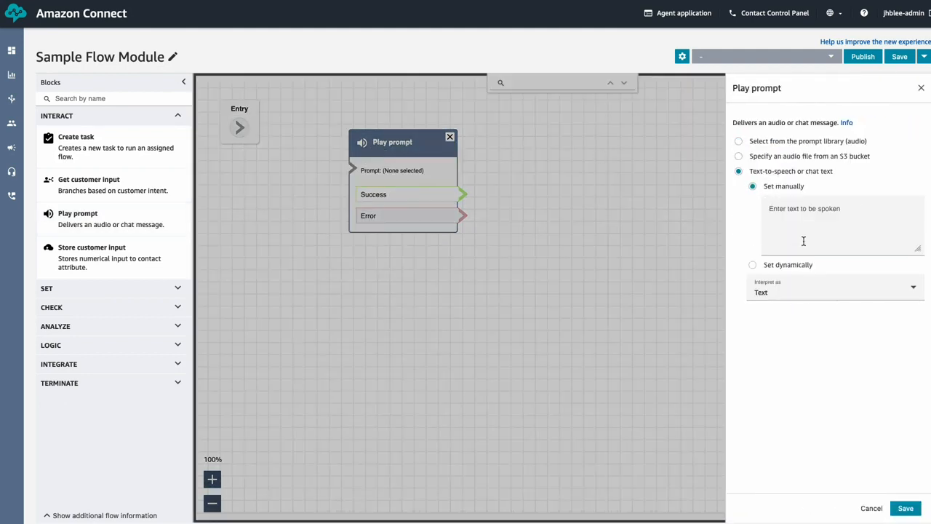
{"action": "type", "text": "This i"}
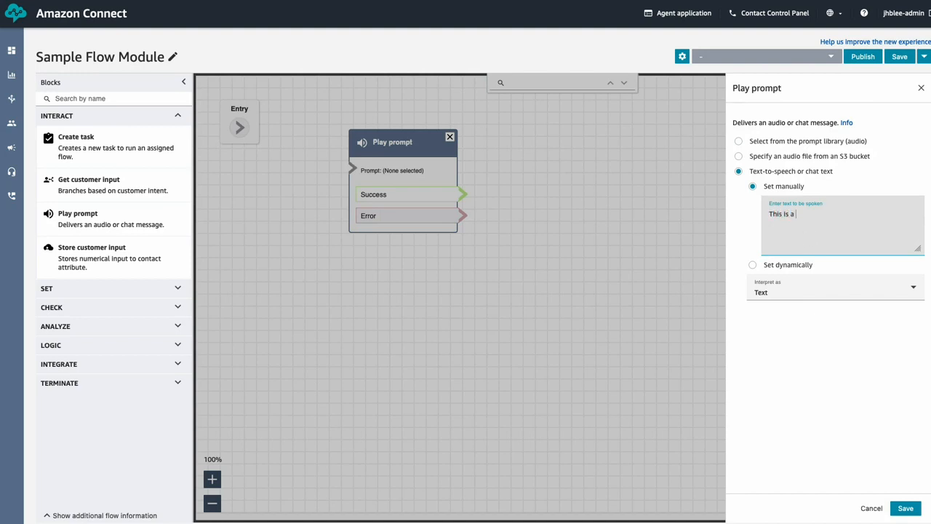
{"action": "type", "text": "sample flow module."}
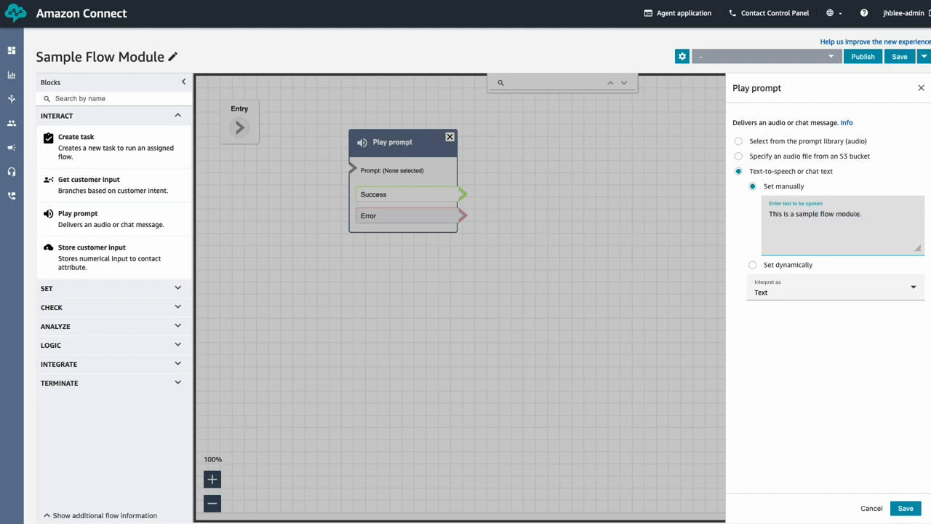
{"action": "left_click", "coordinate": [905, 508]}
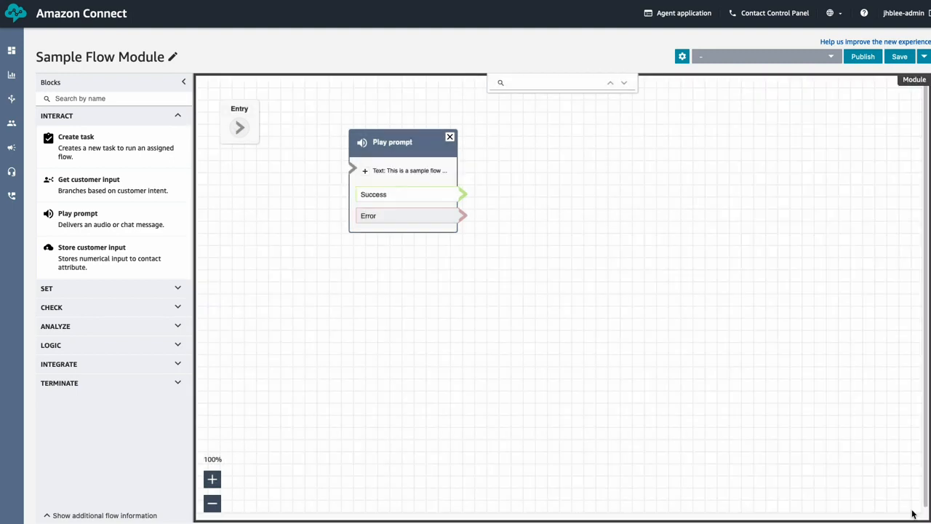
Step: Wire Entry to the Play prompt block and its outcomes to a Return block
{"action": "left_click_drag", "start_coordinate": [239, 127], "coordinate": [349, 166]}
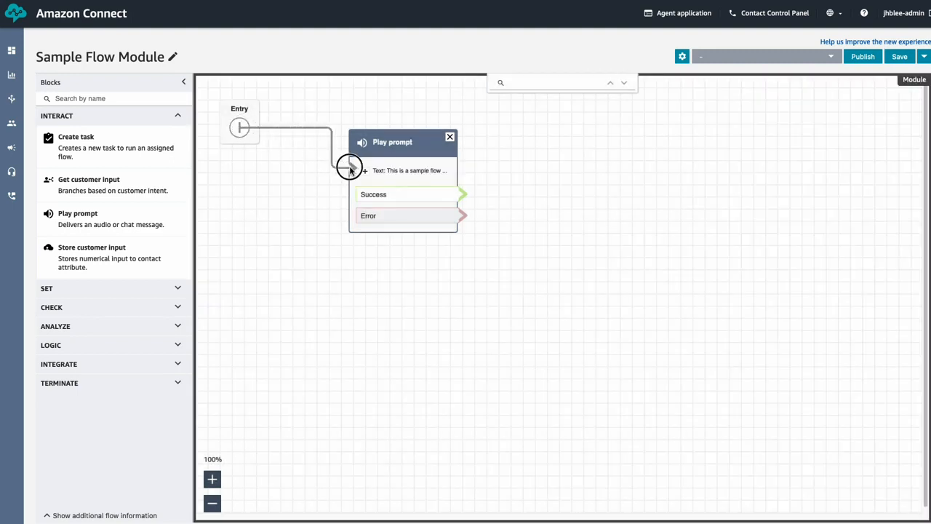
{"action": "left_click", "coordinate": [59, 383]}
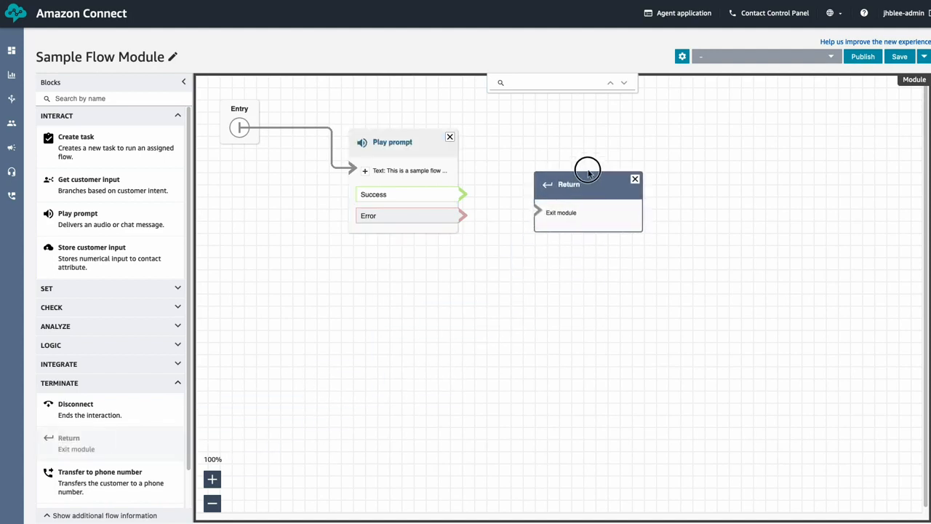
{"action": "left_click_drag", "start_coordinate": [463, 195], "coordinate": [537, 211]}
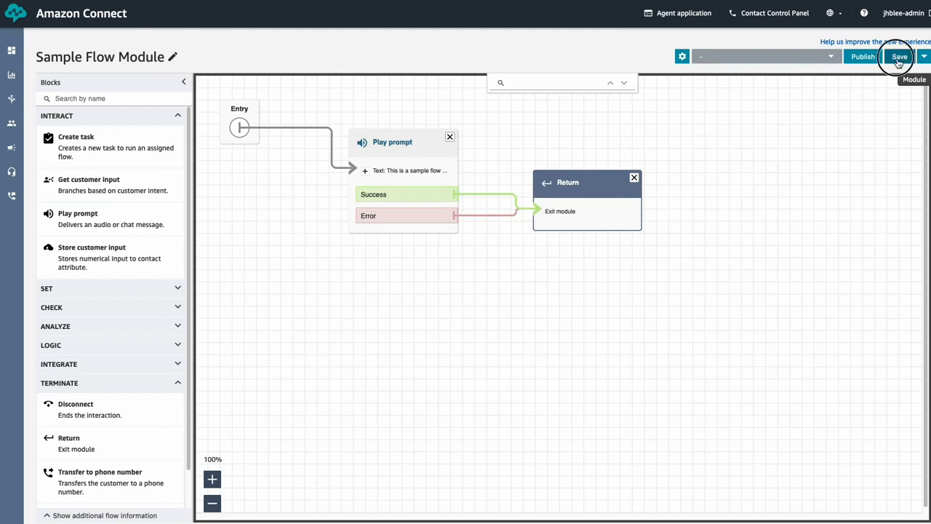
Step: Save and publish Sample Flow Module
{"action": "left_click", "coordinate": [900, 57]}
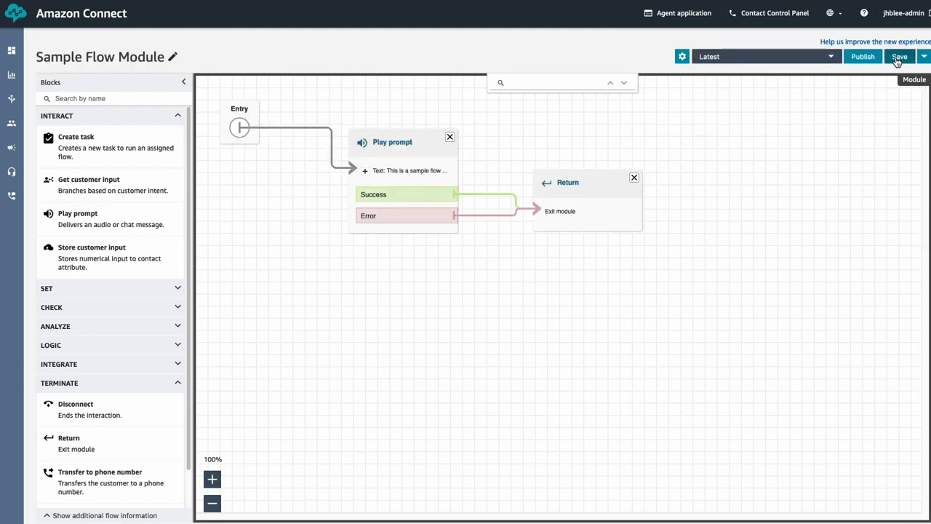
{"action": "left_click", "coordinate": [862, 57]}
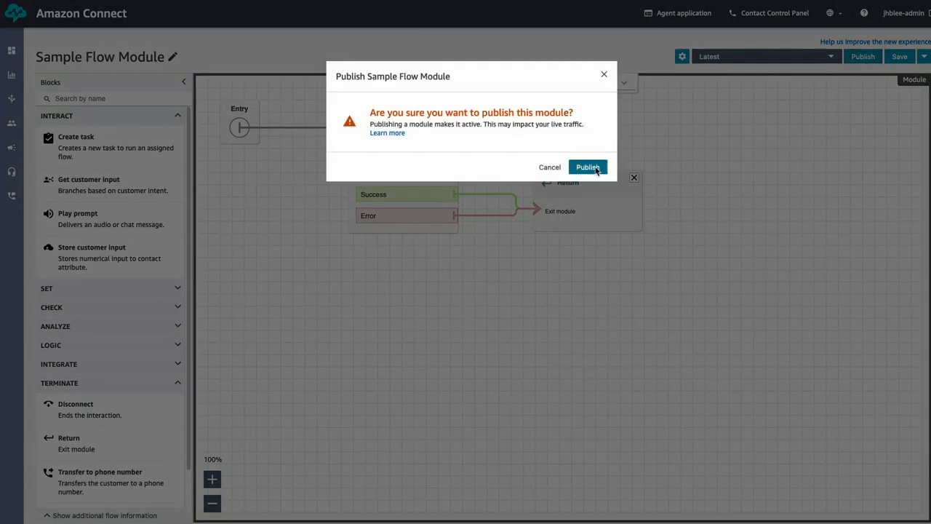
{"action": "left_click", "coordinate": [588, 167]}
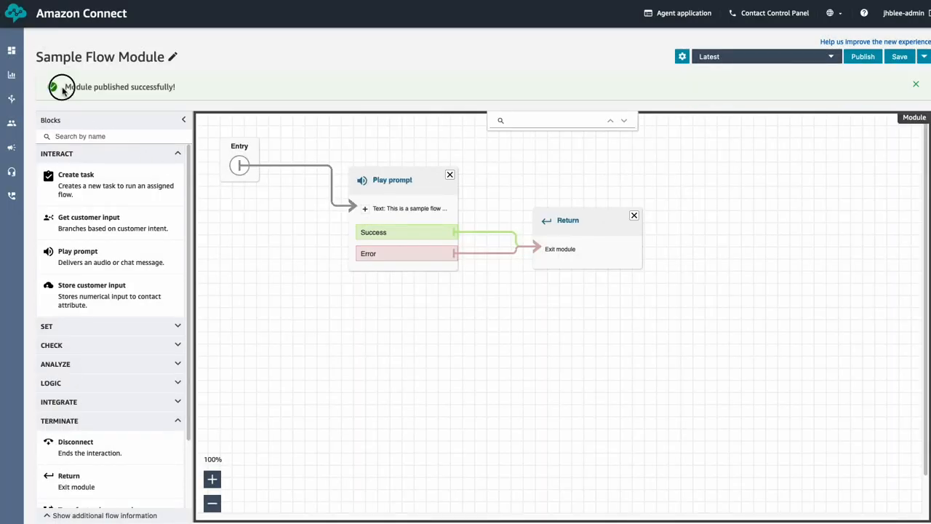
{"action": "left_click", "coordinate": [10, 98]}
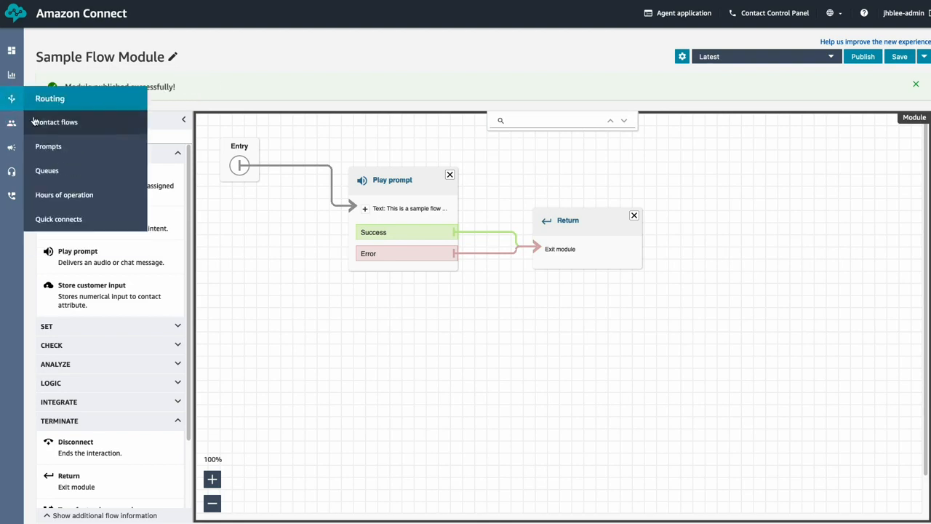
Step: Confirm Sample Flow Module shows as Published, then browse the contact flows list
{"action": "left_click", "coordinate": [55, 122]}
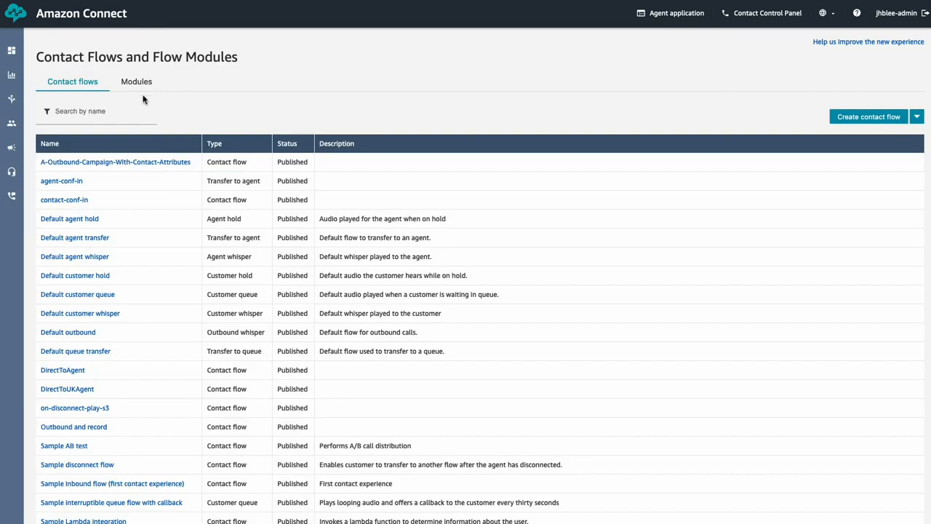
{"action": "left_click", "coordinate": [136, 81]}
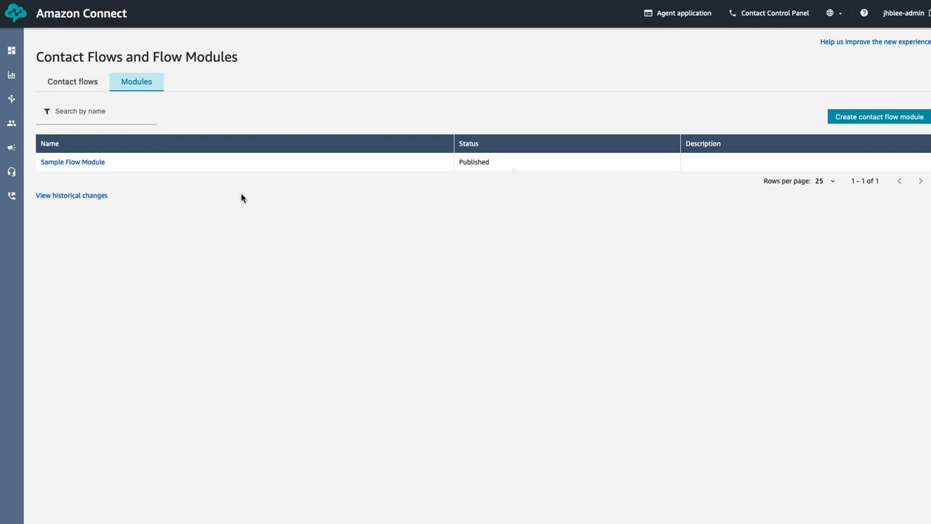
{"action": "left_click", "coordinate": [72, 81]}
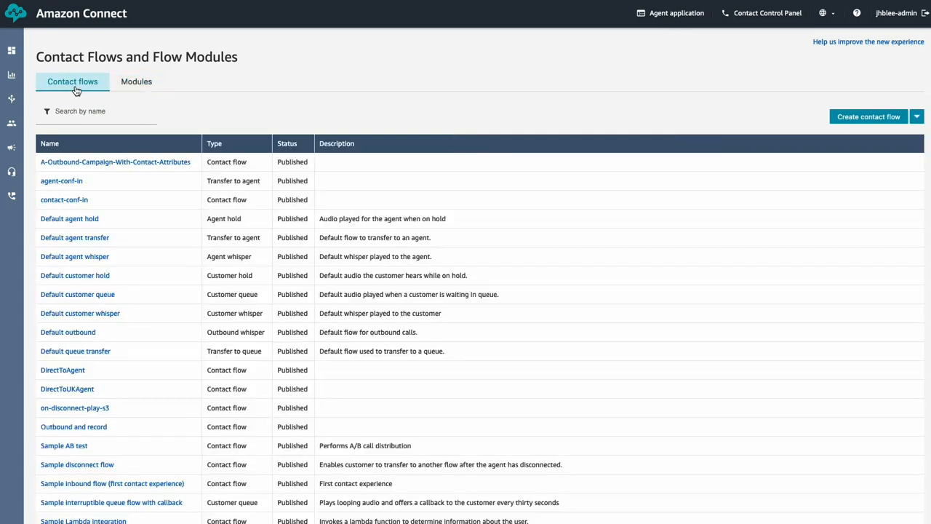
{"action": "scroll", "scroll_direction": "down", "scroll_amount": 3}
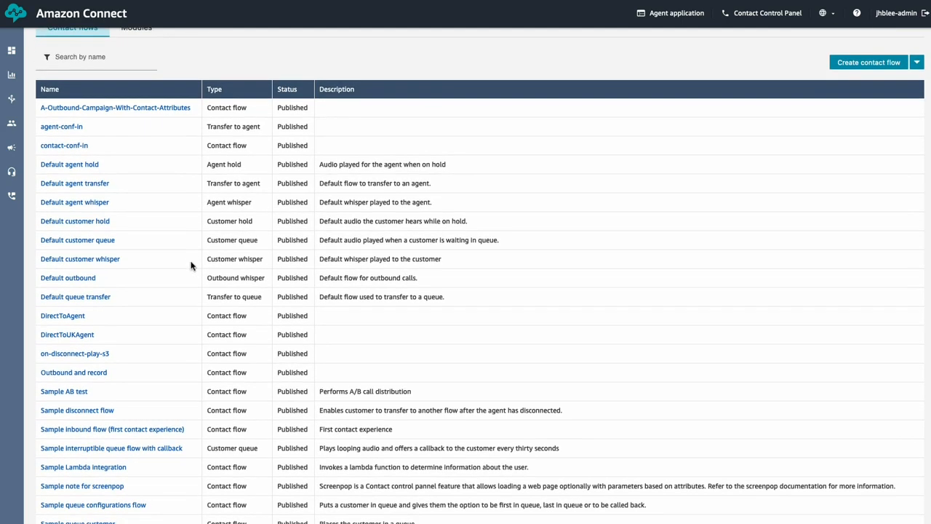
{"action": "mouse_move", "coordinate": [125, 419]}
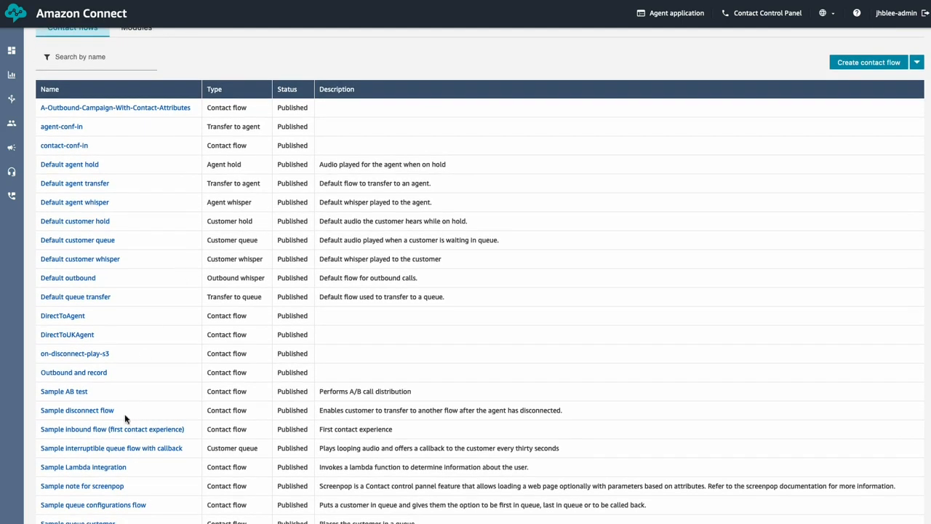
Step: Add an Invoke module block to the Sample inbound flow (first contact experience)
{"action": "left_click", "coordinate": [112, 429]}
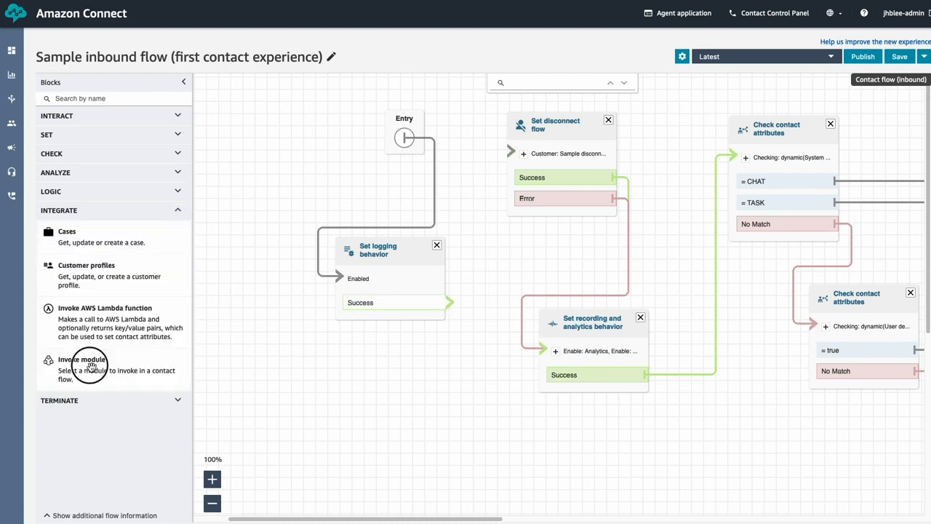
{"action": "left_click_drag", "start_coordinate": [82, 359], "coordinate": [422, 356]}
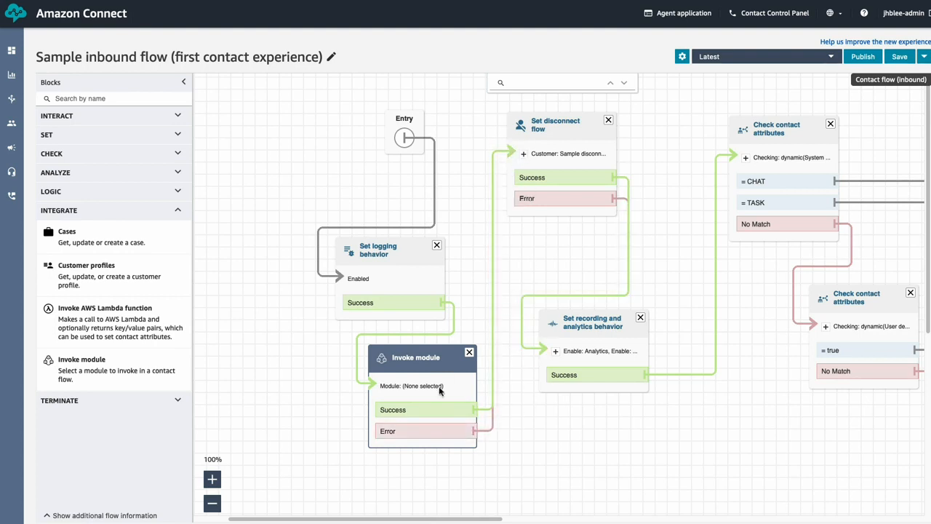
Step: Set the Invoke module block's module name to Sample Flow Module
{"action": "left_click", "coordinate": [415, 358]}
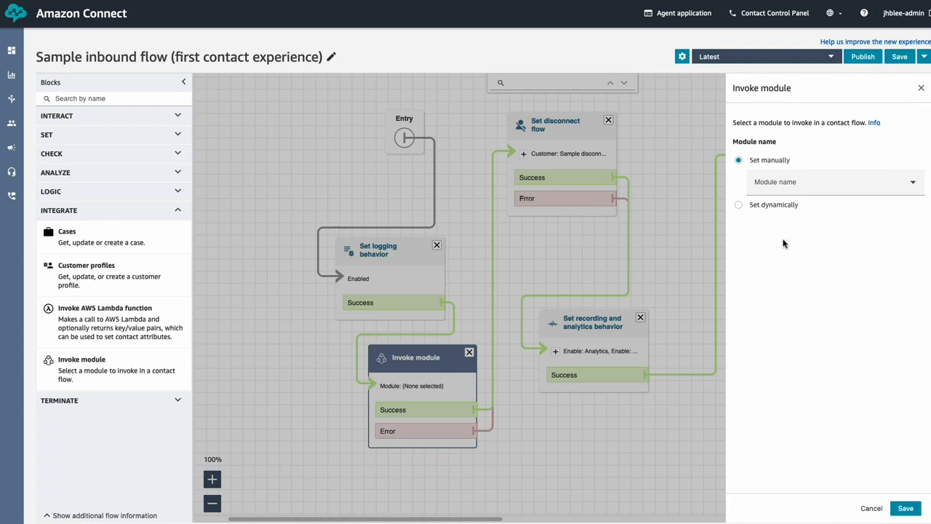
{"action": "left_click", "coordinate": [834, 182]}
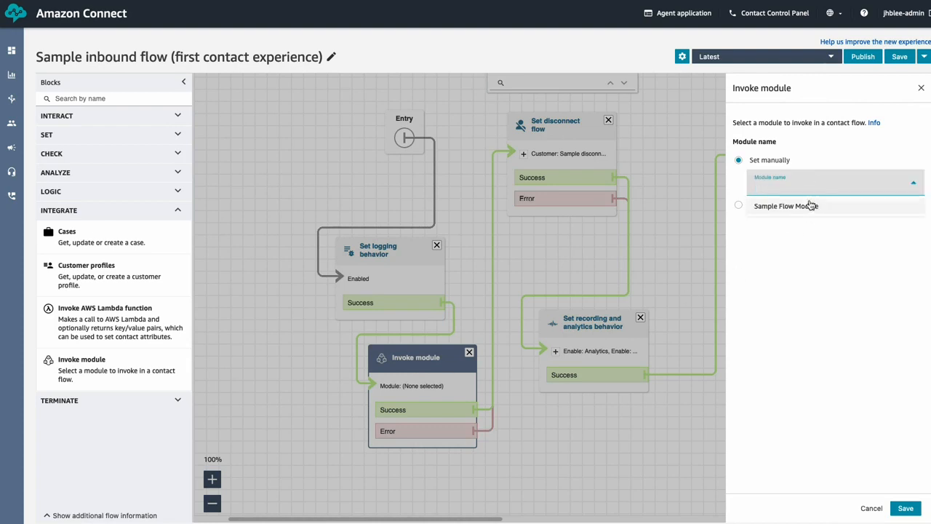
{"action": "left_click", "coordinate": [785, 205]}
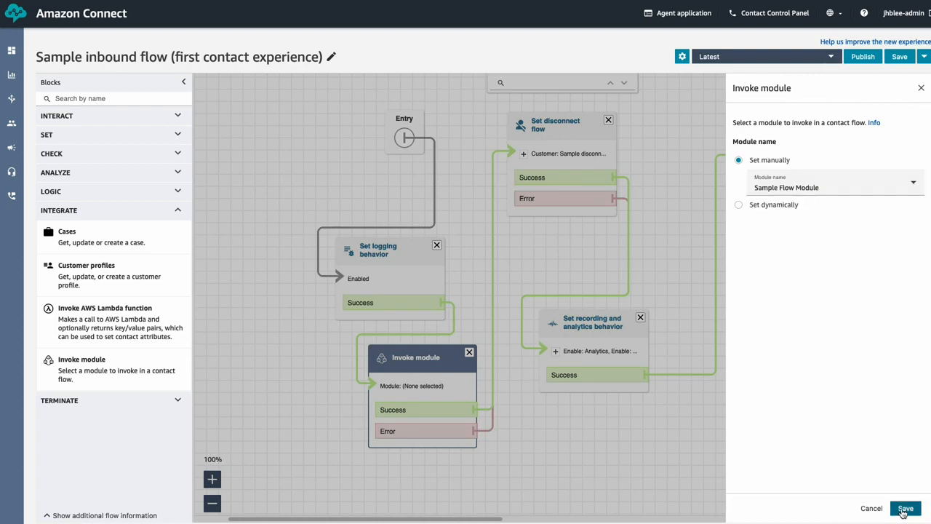
{"action": "left_click", "coordinate": [906, 508]}
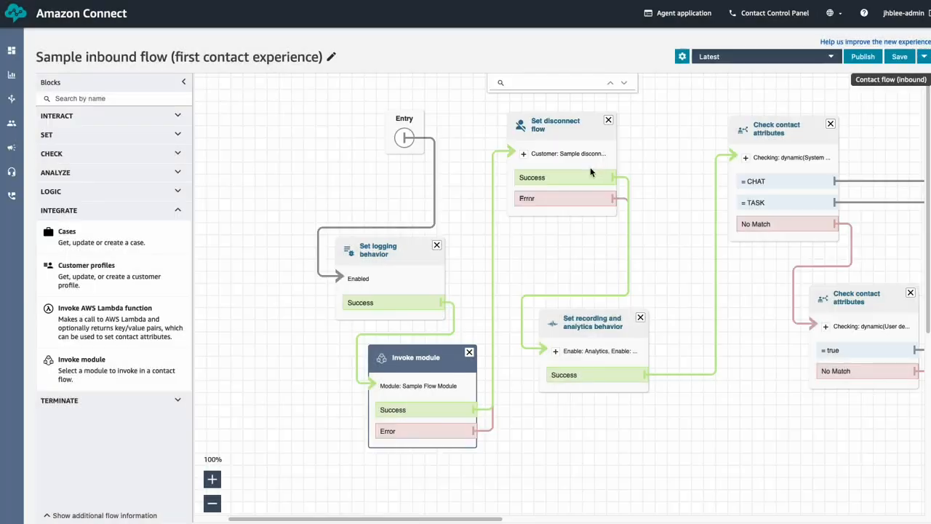
Step: Save and publish the Sample inbound flow
{"action": "left_click", "coordinate": [900, 57]}
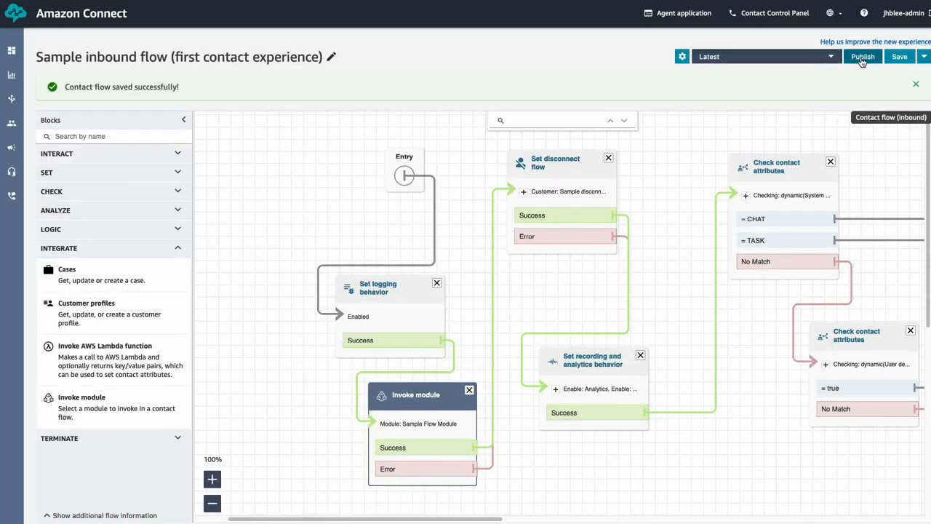
{"action": "left_click", "coordinate": [863, 56]}
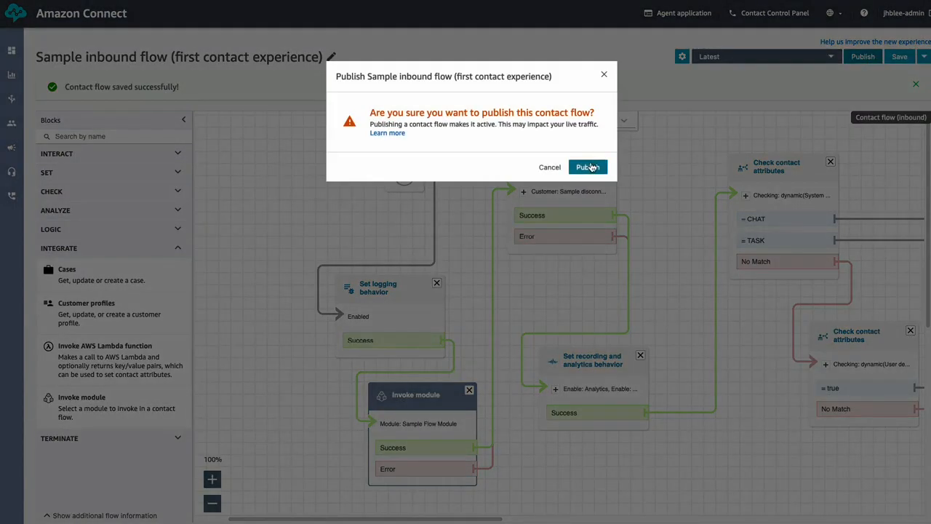
{"action": "left_click", "coordinate": [587, 167]}
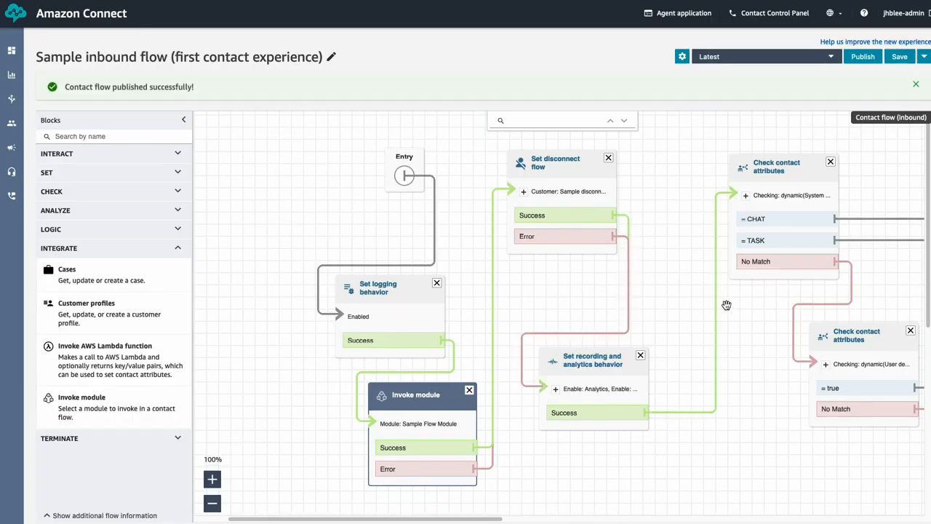